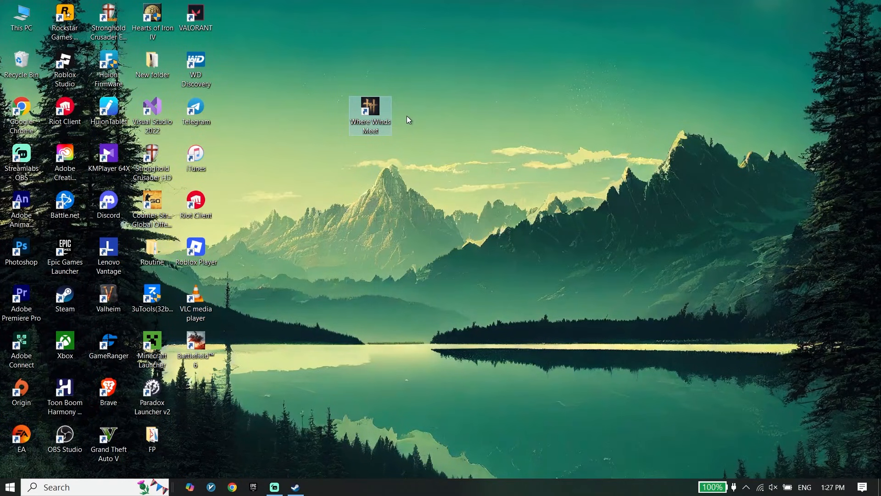
pyautogui.moveTo(412, 149)
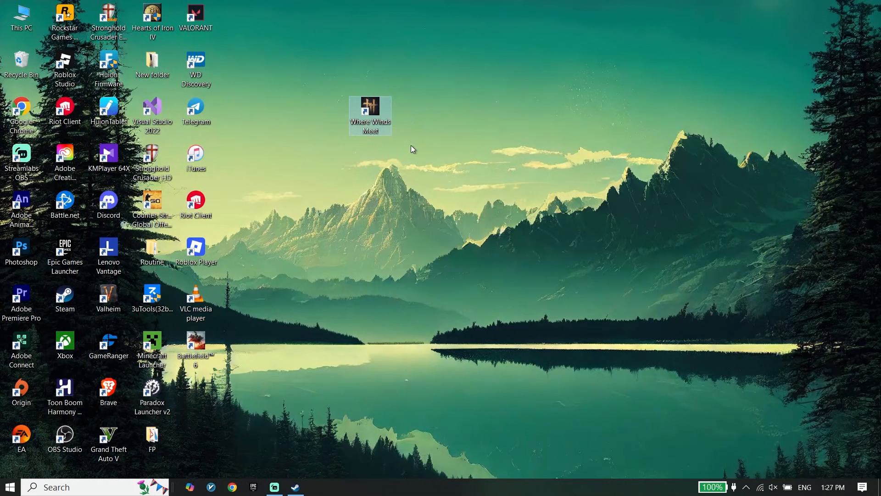
pyautogui.moveTo(398, 203)
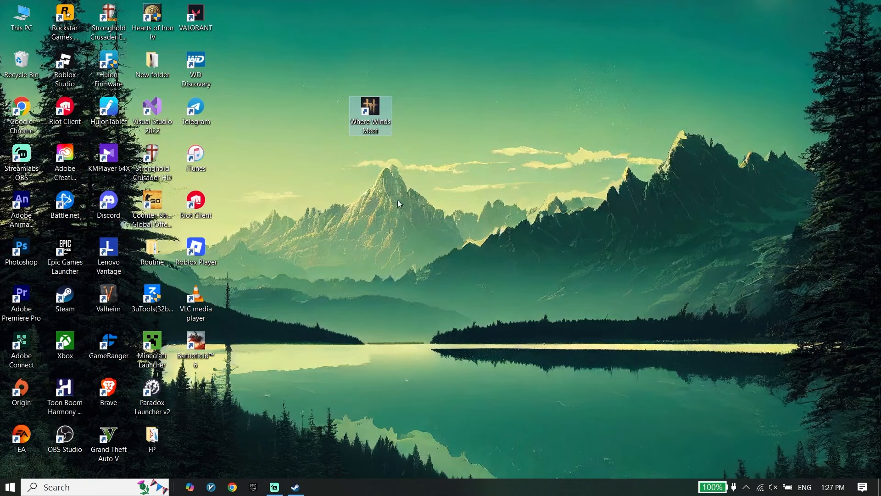
pyautogui.moveTo(228, 400)
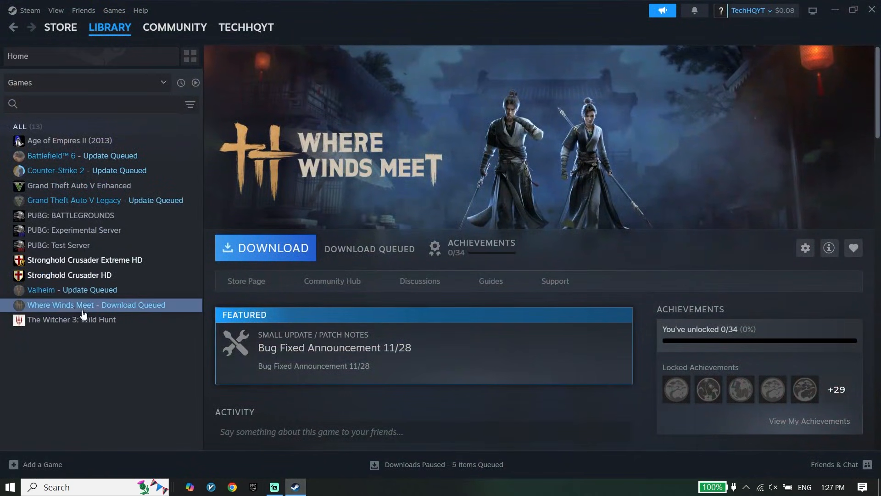
# Step: Open Where Winds Meet's Properties from the Library at the Installed Files section
pyautogui.rightClick(84, 305)
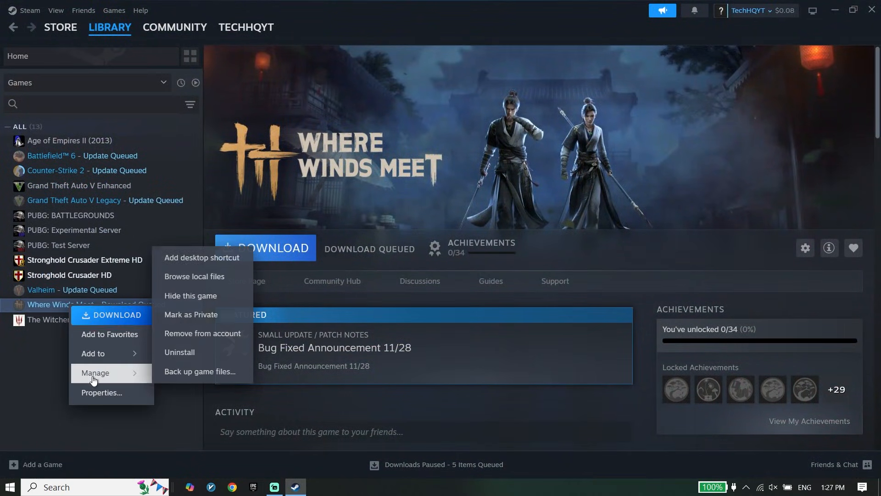
pyautogui.click(101, 391)
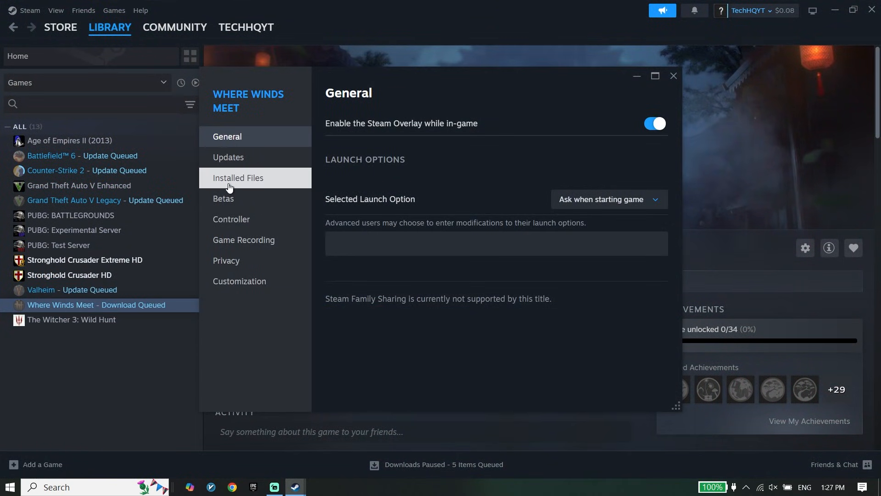
pyautogui.click(237, 178)
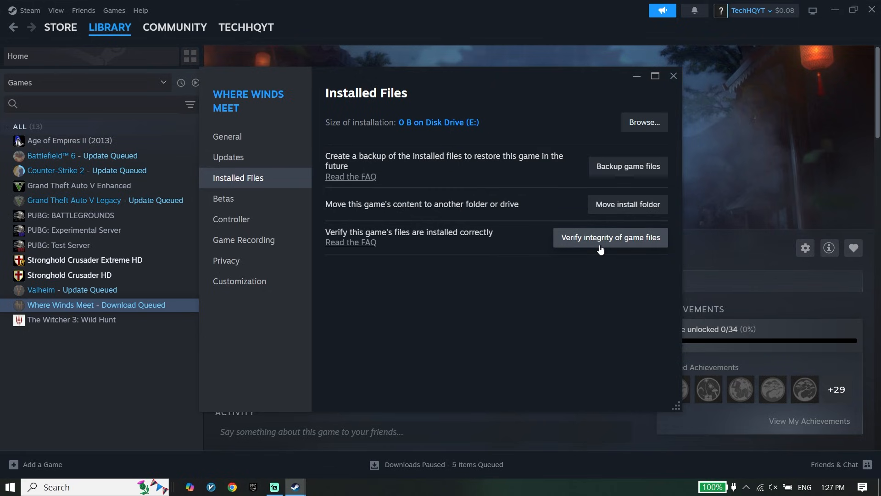
pyautogui.moveTo(554, 285)
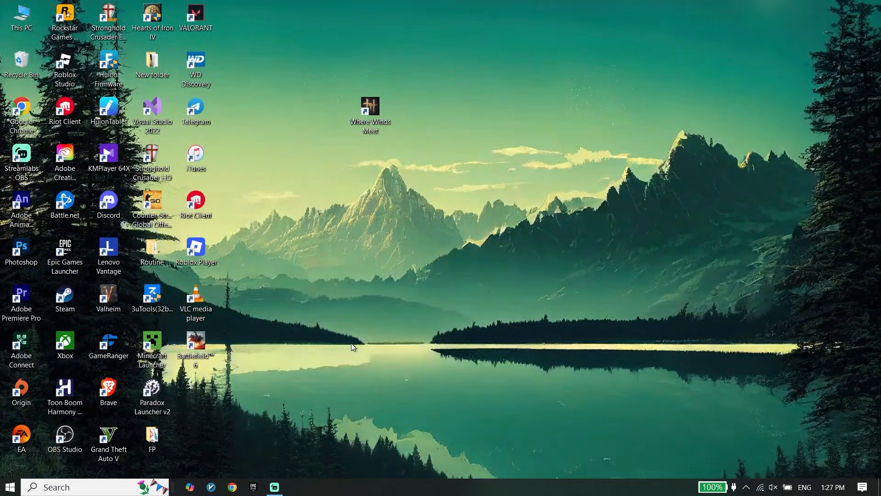
pyautogui.moveTo(299, 256)
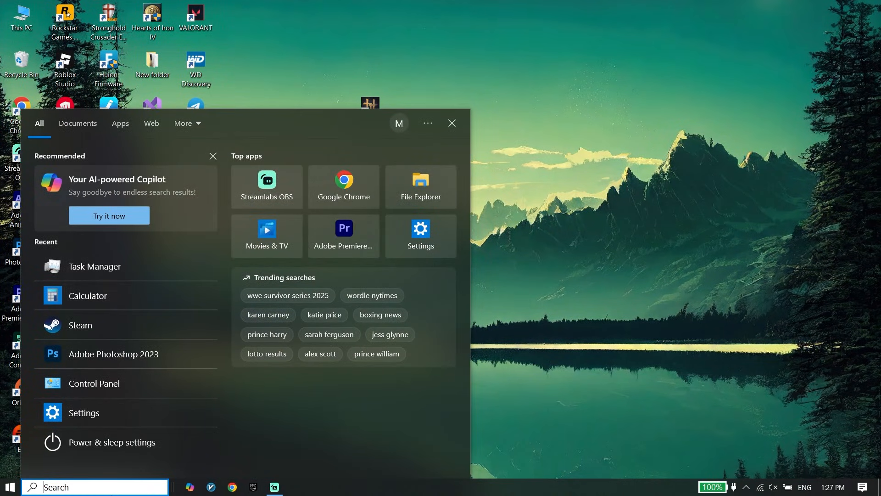
# Step: Move the Google Chrome desktop shortcut beside the game shortcut
pyautogui.write('ge')
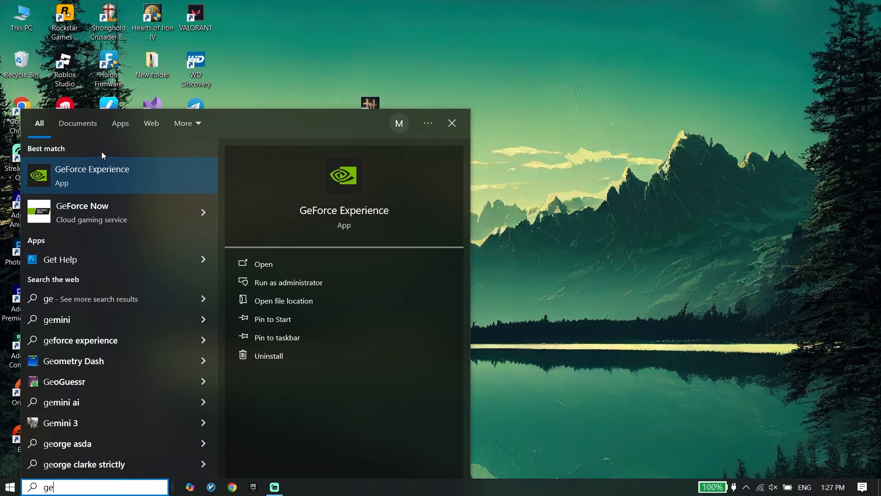
pyautogui.moveTo(50, 188)
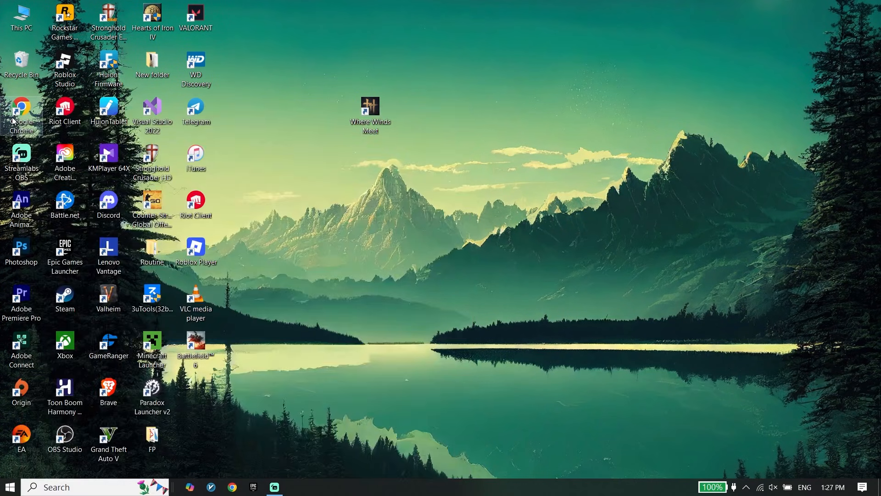
pyautogui.moveTo(21, 109); pyautogui.dragTo(456, 115)
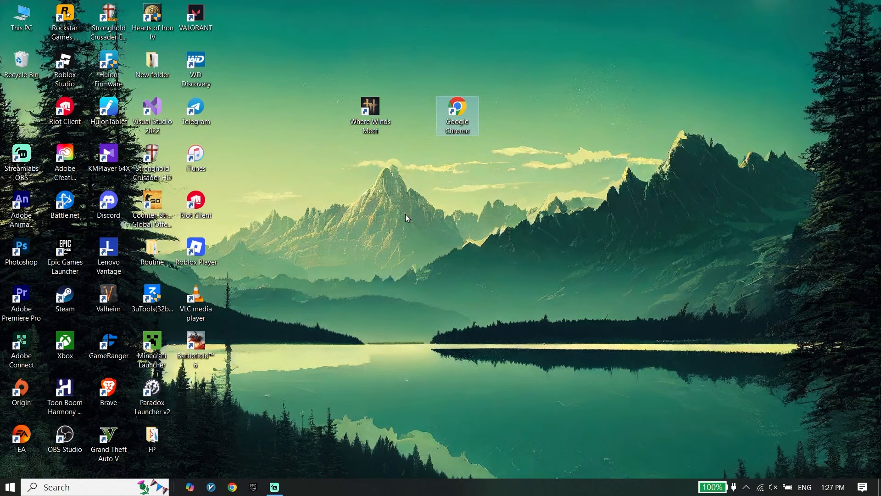
pyautogui.click(418, 221)
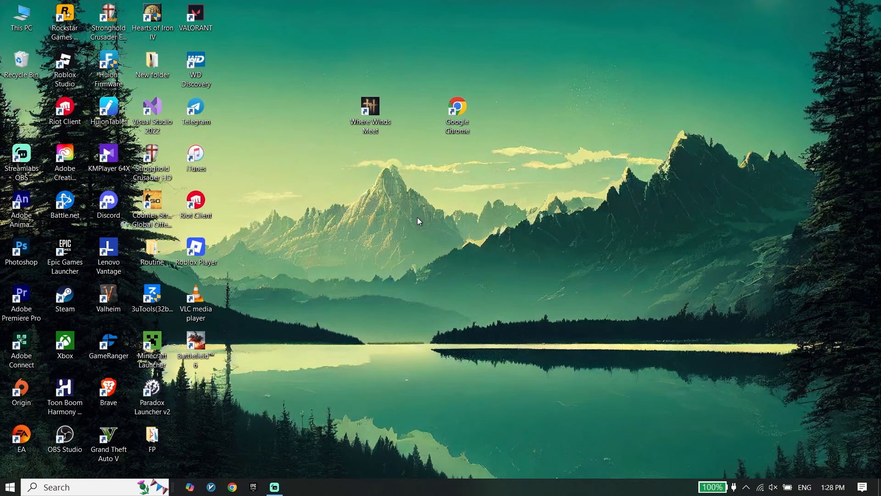
pyautogui.moveTo(434, 206)
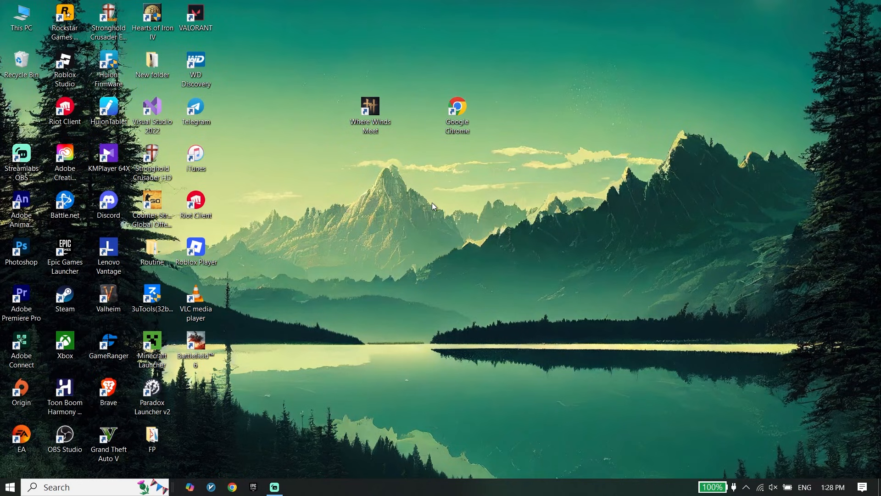
pyautogui.moveTo(447, 190)
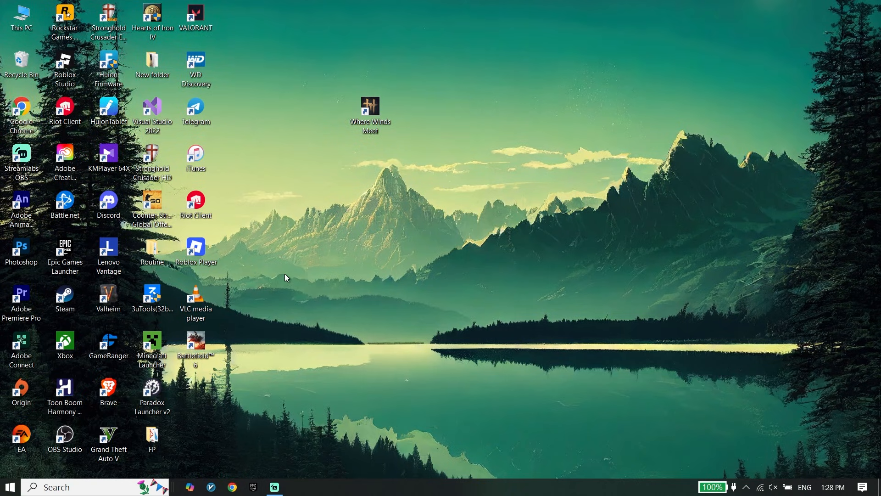
# Step: Search from the taskbar and open Windows Defender Firewall from the Settings results
pyautogui.click(33, 486)
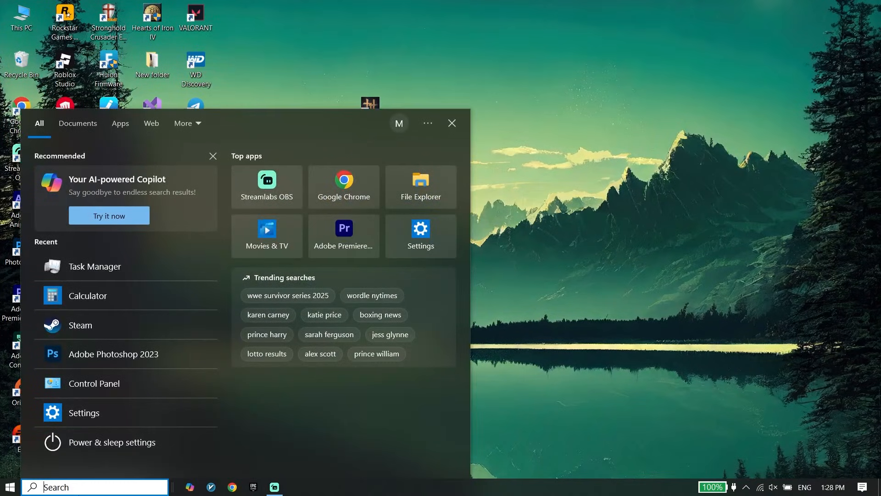
pyautogui.write('windscribe')
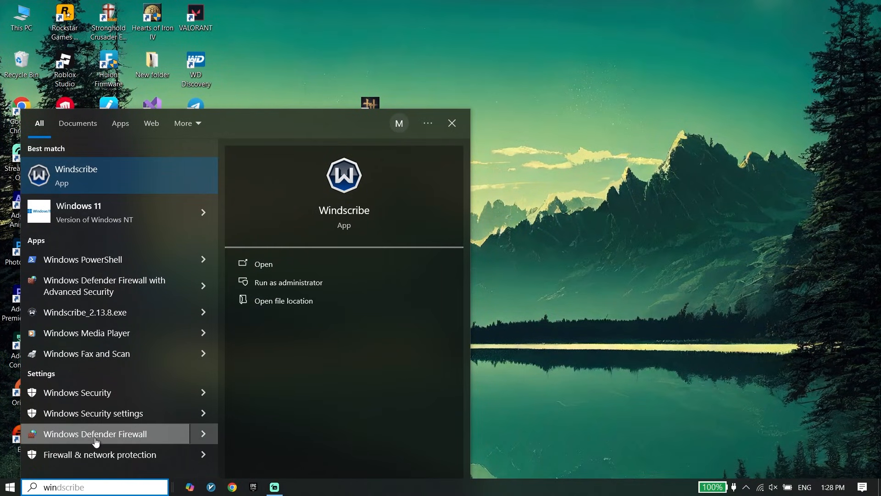
pyautogui.click(94, 433)
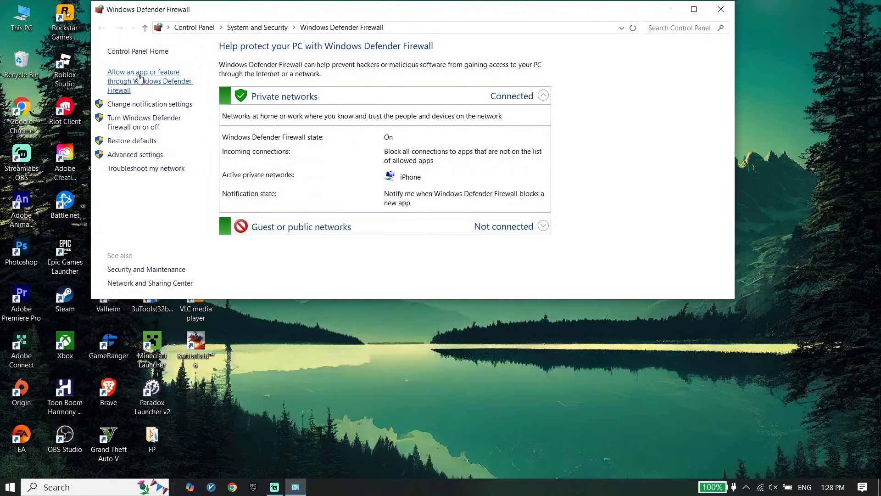
# Step: Unlock the allowed apps list, add another app, and browse Disk Drive (E:) for its executable
pyautogui.click(143, 80)
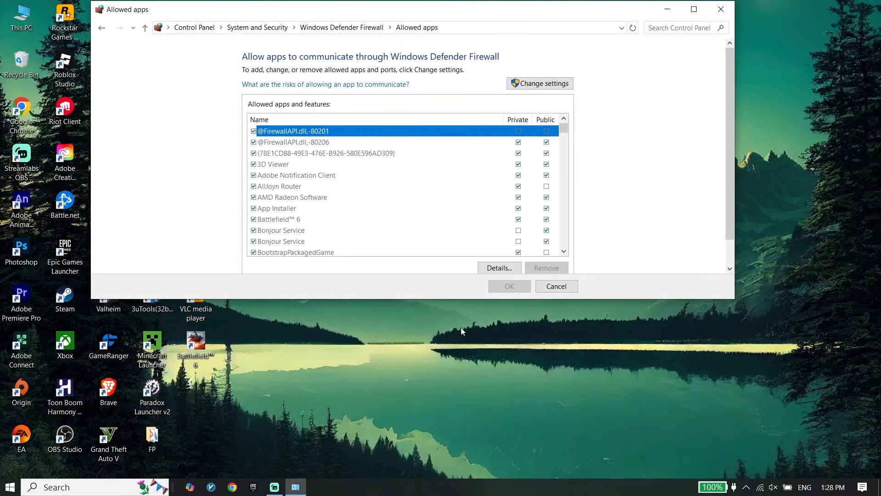
pyautogui.click(539, 83)
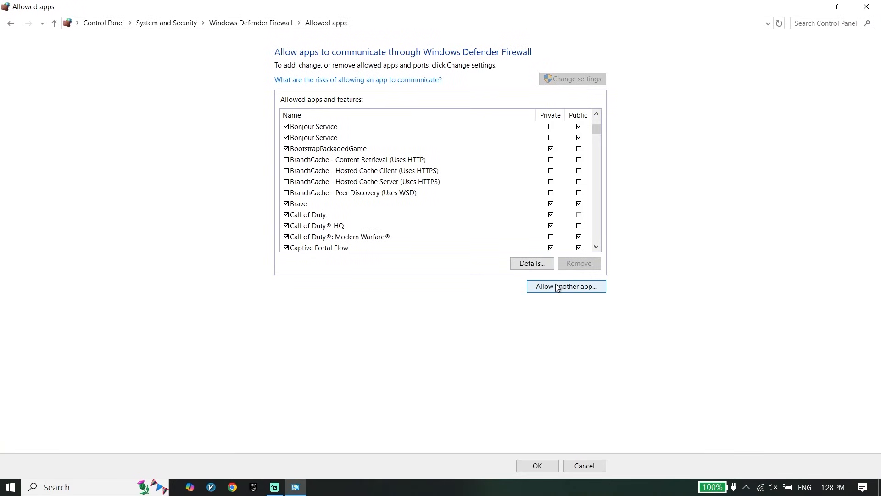
pyautogui.click(566, 286)
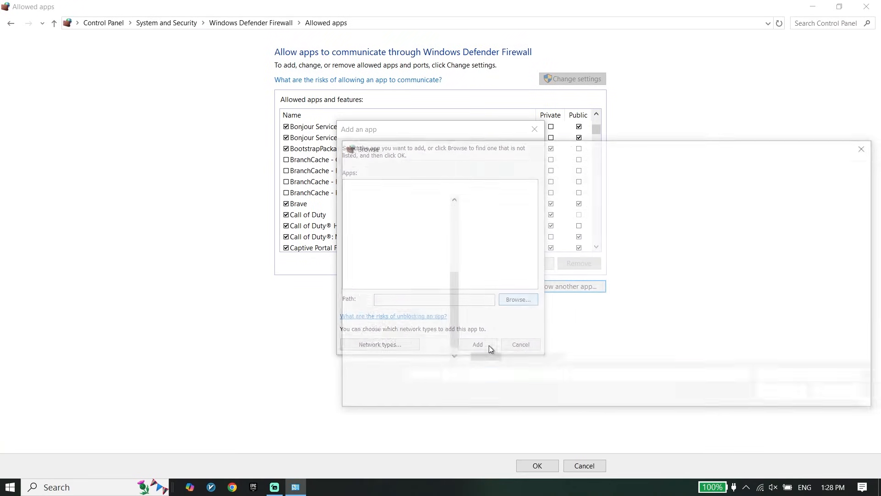
pyautogui.click(517, 299)
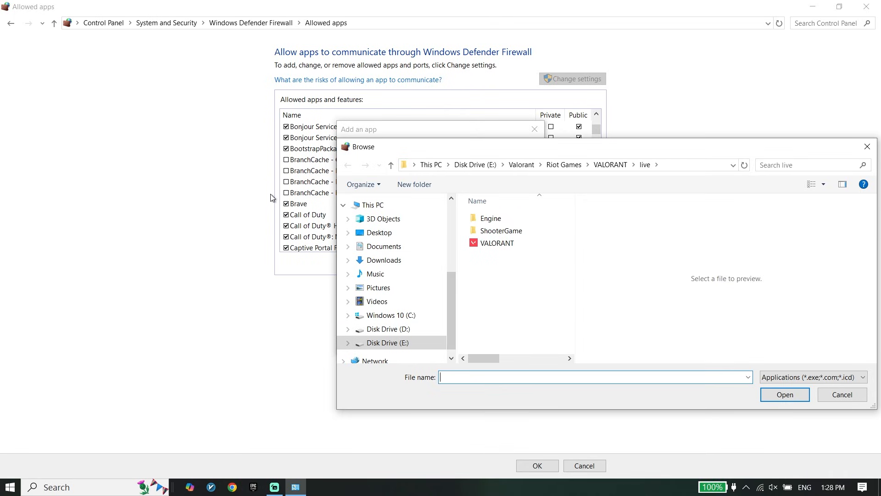
pyautogui.click(495, 242)
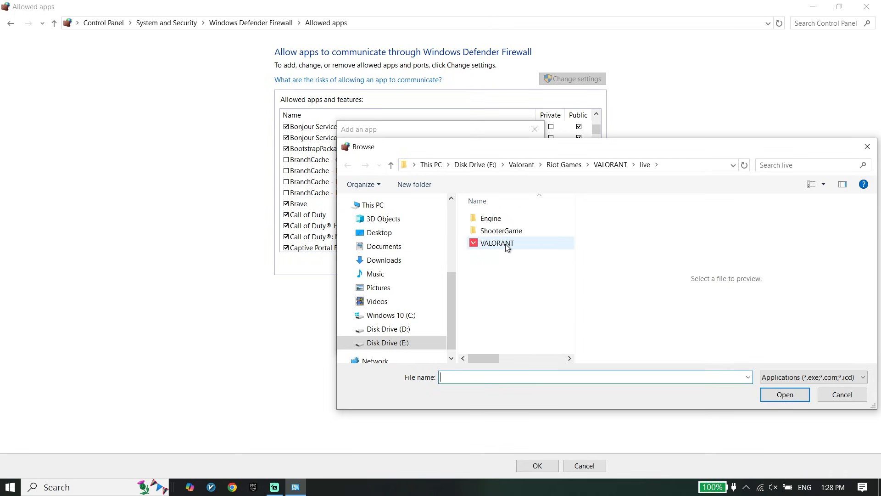
pyautogui.click(496, 242)
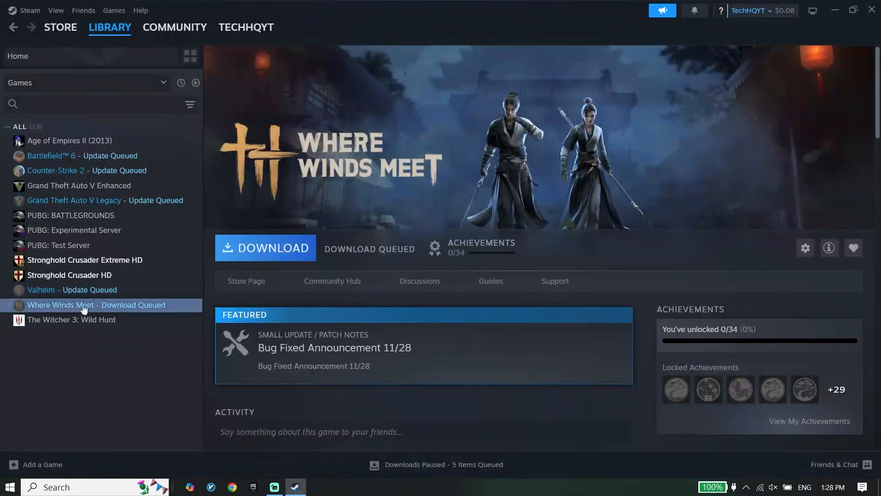
# Step: Reopen Where Winds Meet's Installed Files properties, then close the Steam window
pyautogui.rightClick(83, 304)
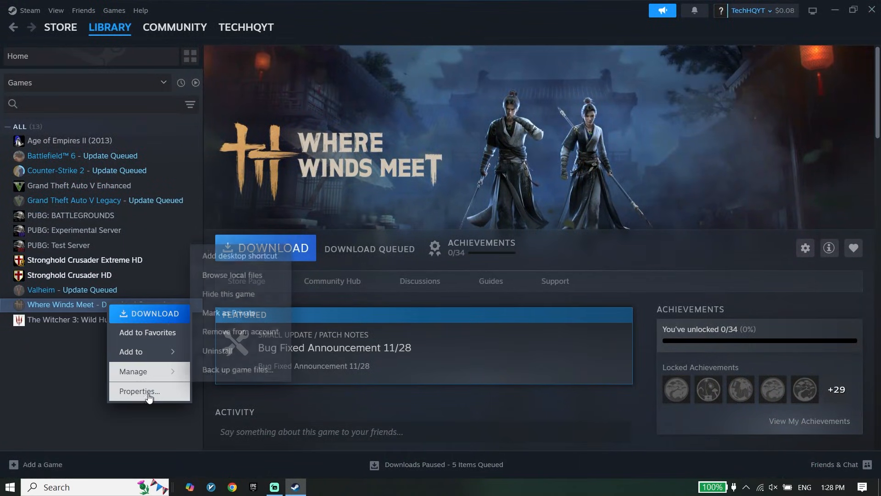
pyautogui.click(140, 391)
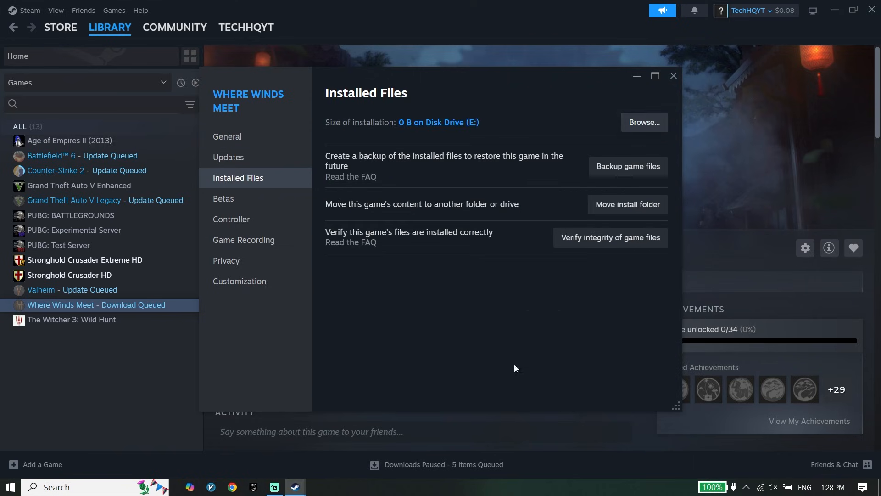
pyautogui.moveTo(383, 370)
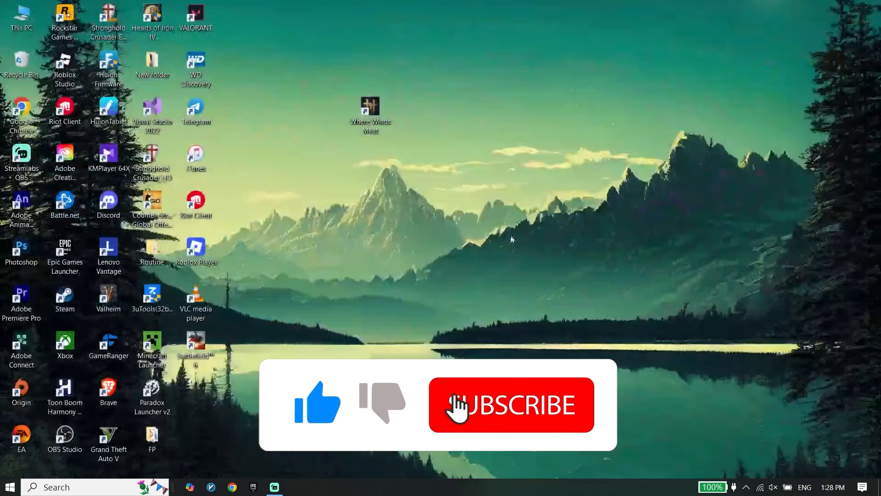
pyautogui.click(510, 403)
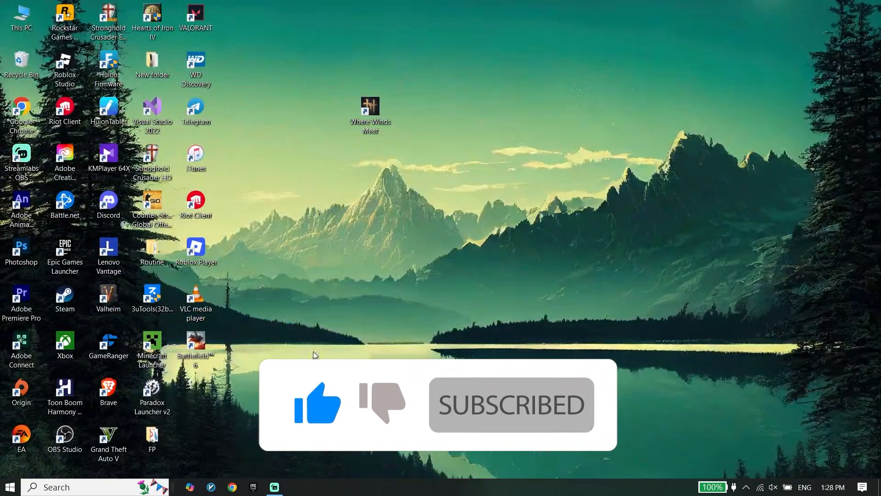